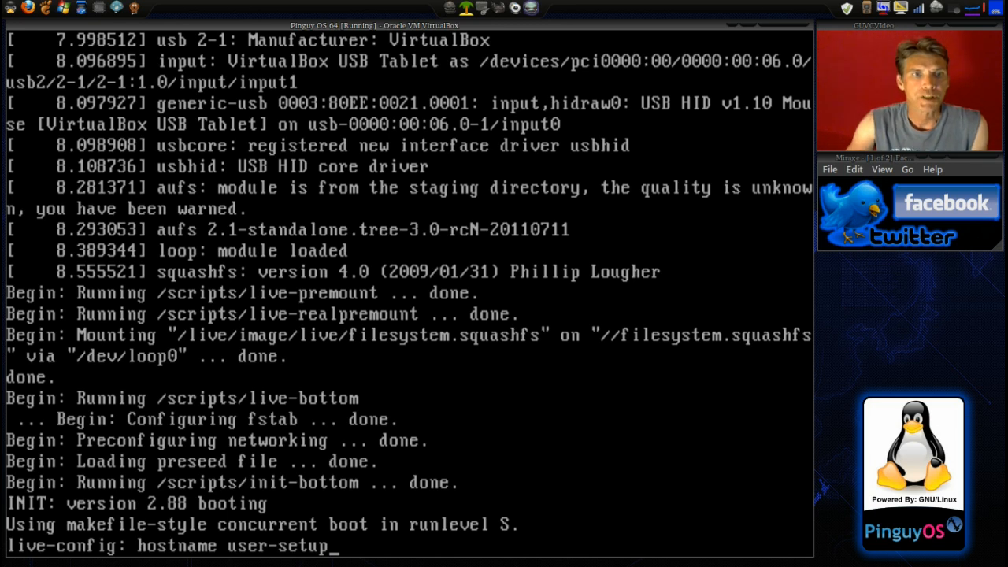
# Type 'sudo locales' while GParted Live boots to the console-data keymap prompt
pyautogui.write('sudo locales')
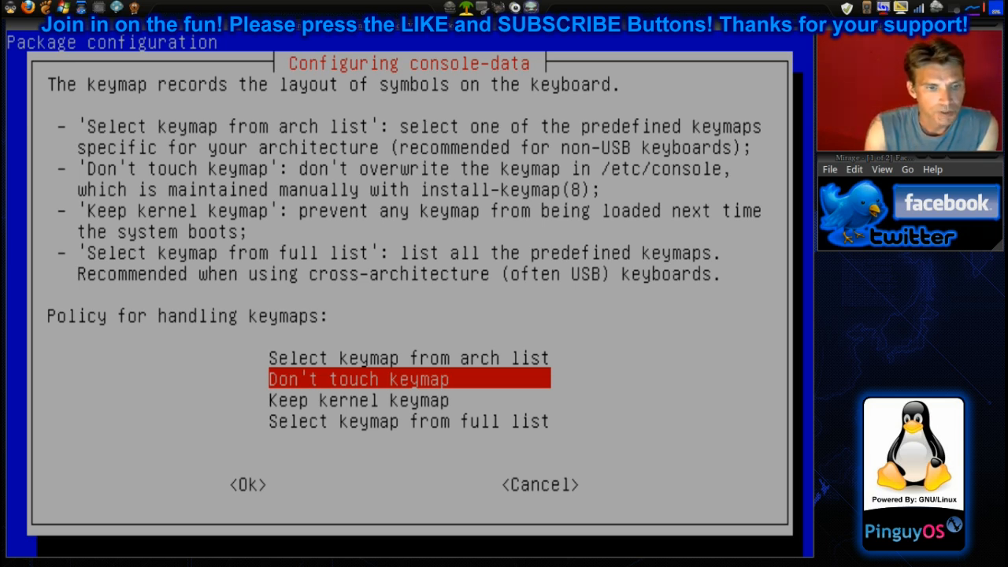
# Set the console keymap to qwerty, US american, with the Standard keymap
pyautogui.press('Up')
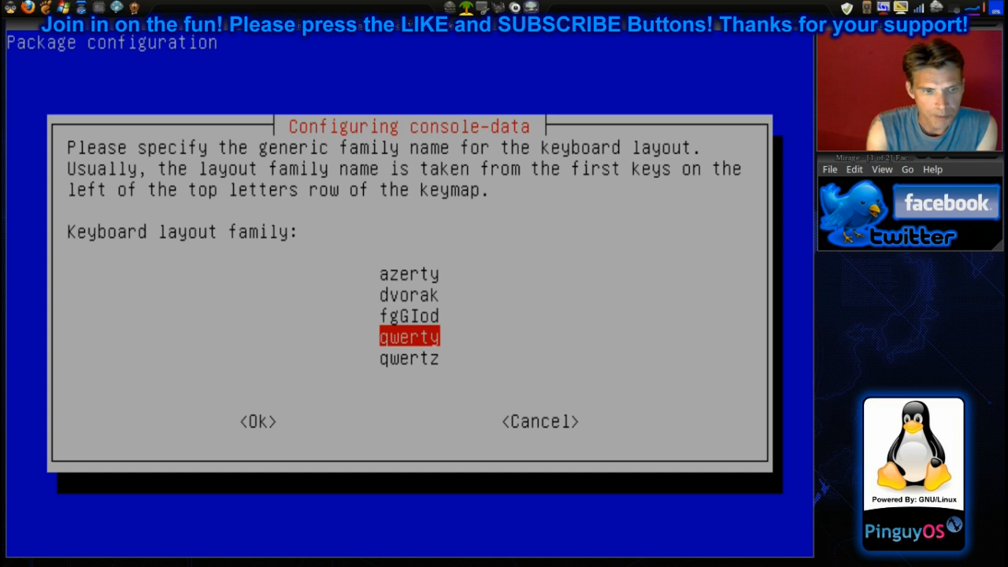
pyautogui.click(258, 422)
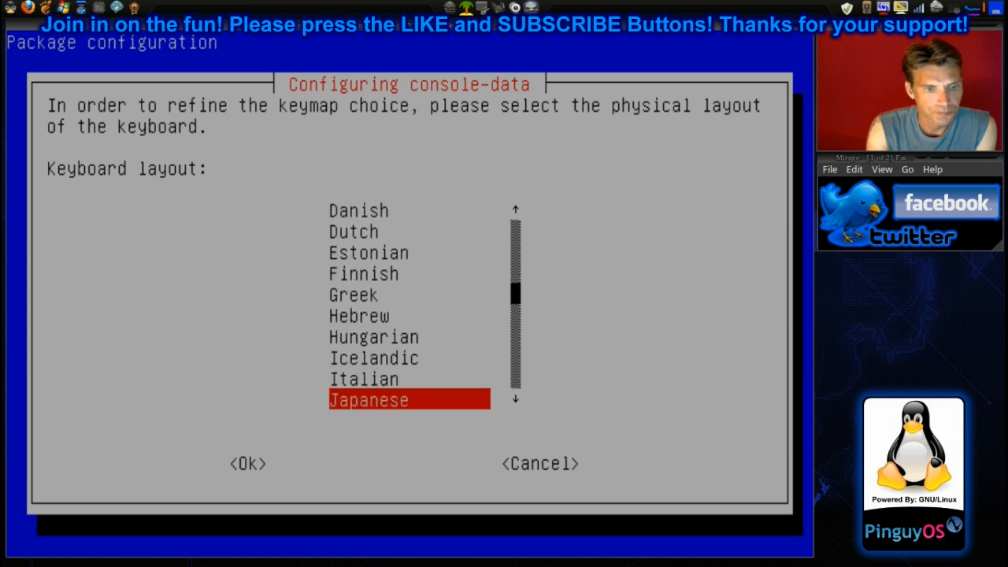
pyautogui.scroll(-3)
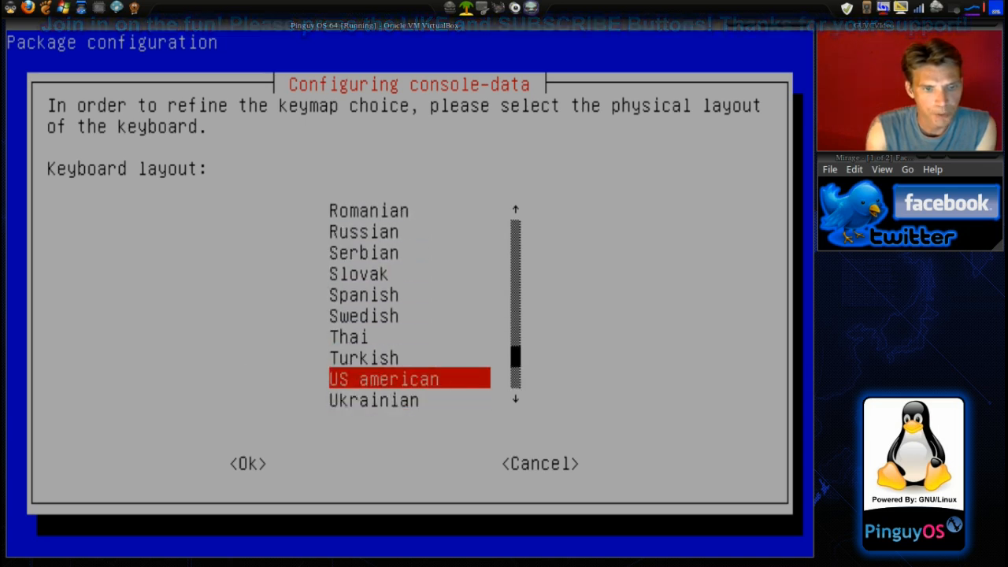
pyautogui.click(247, 463)
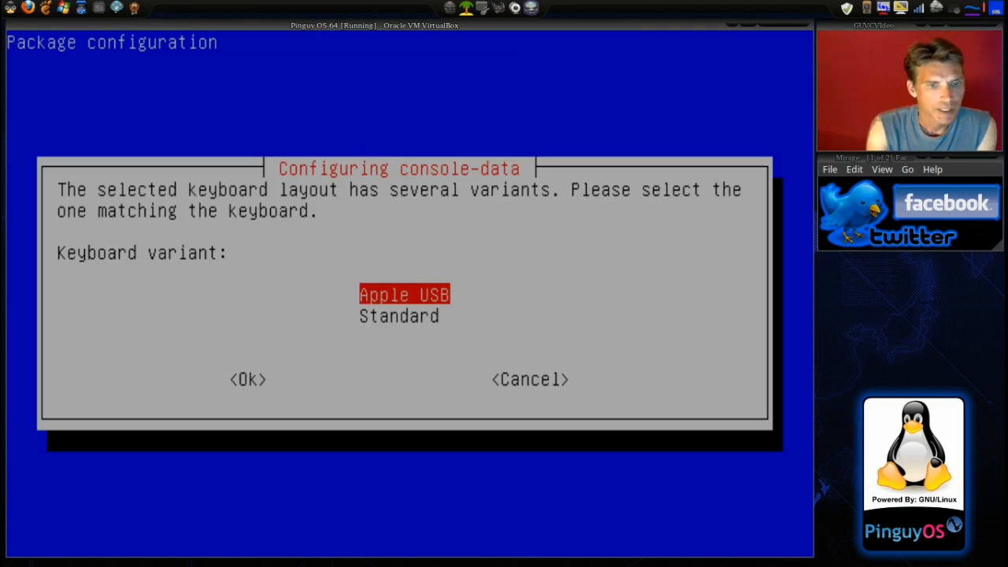
pyautogui.press('Down')
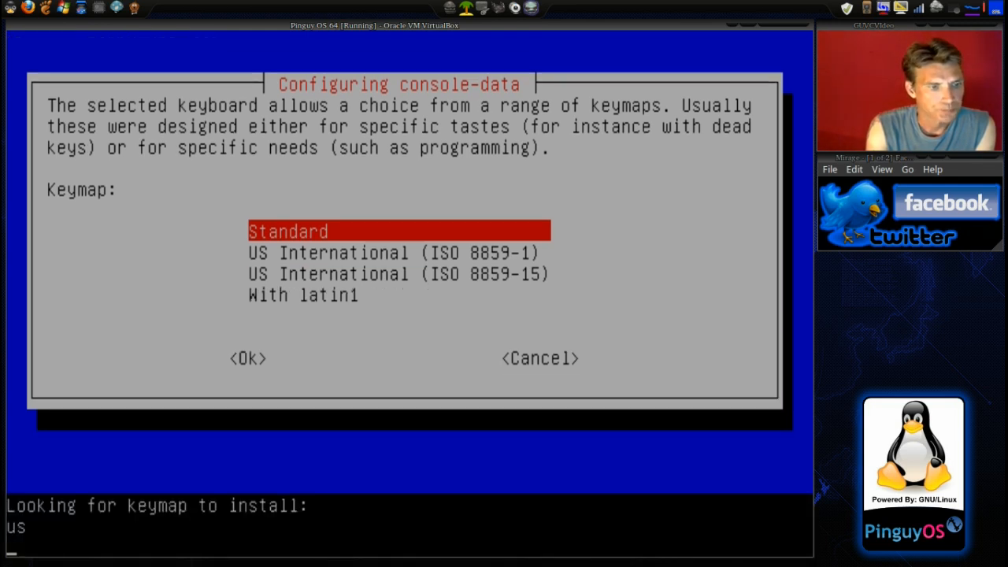
pyautogui.click(248, 358)
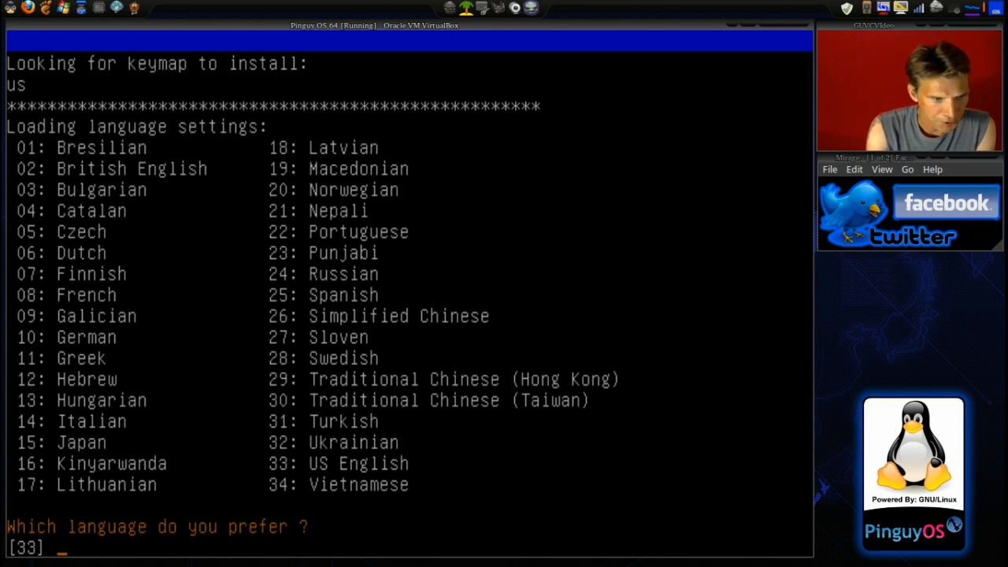
# Accept language option 33, US English, to continue to the desktop
pyautogui.press('enter')
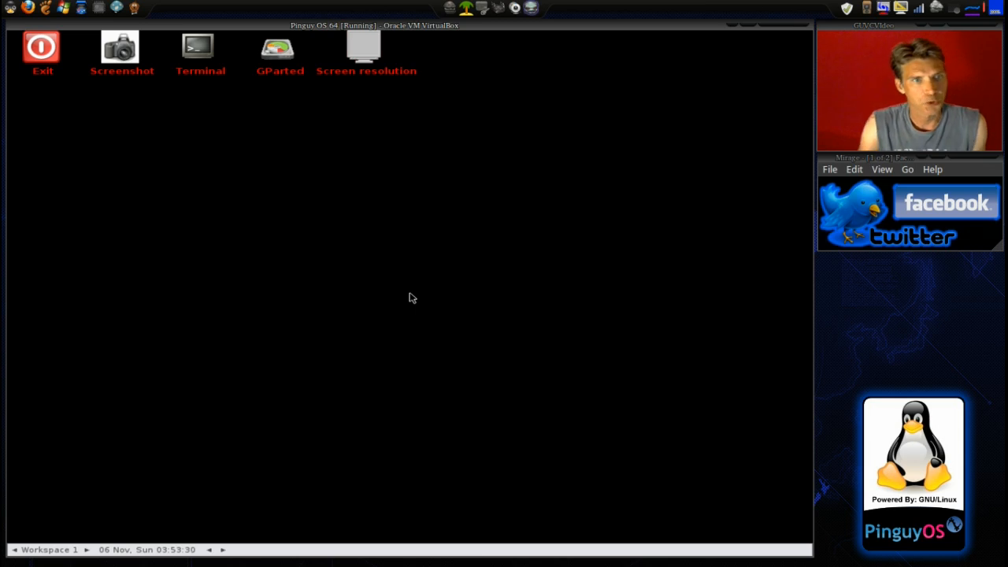
# Bring up the Fluxbox desktop menu listing GParted
pyautogui.rightClick(620, 307)
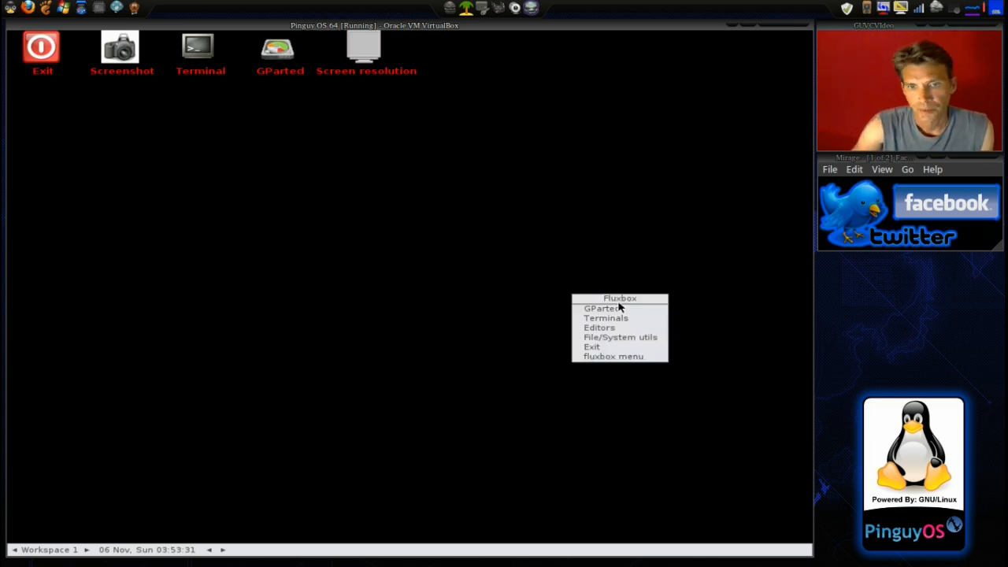
pyautogui.moveTo(591, 346)
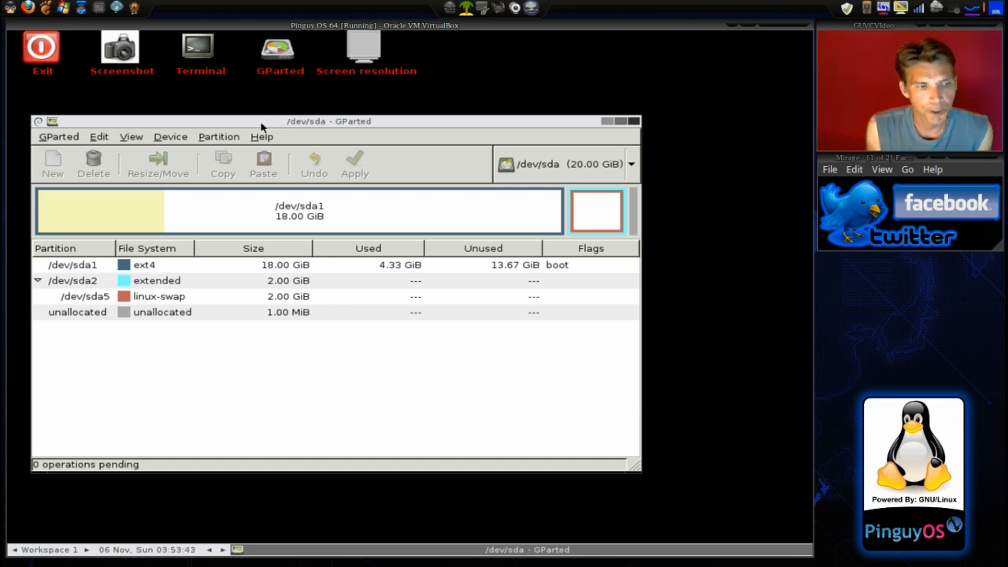
pyautogui.moveTo(252, 197)
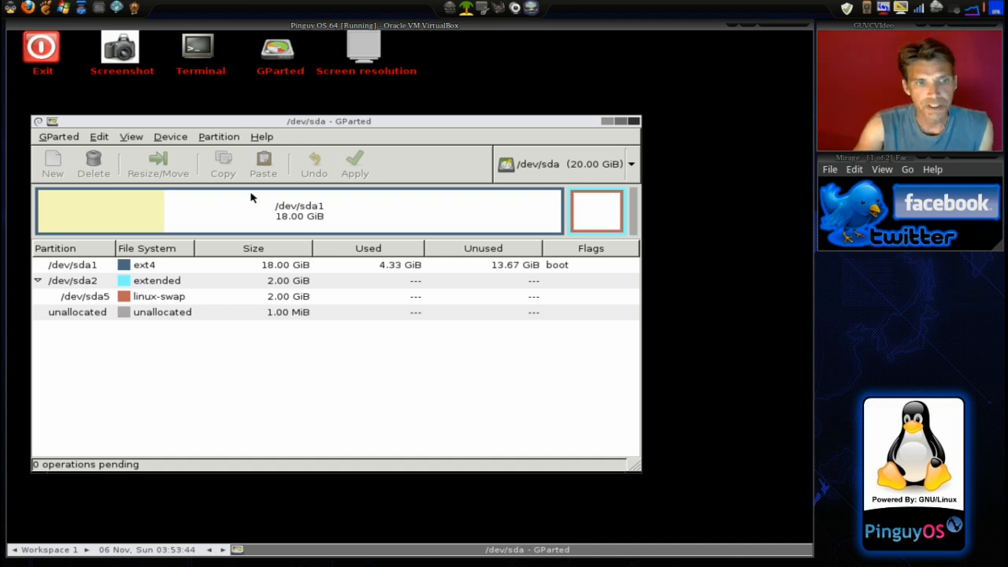
pyautogui.moveTo(599, 214)
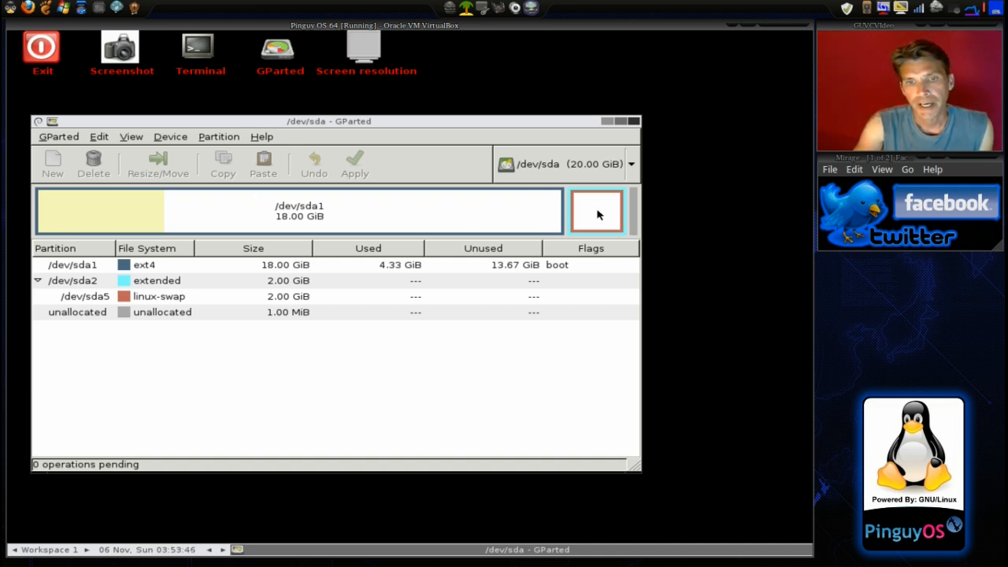
pyautogui.moveTo(387, 207)
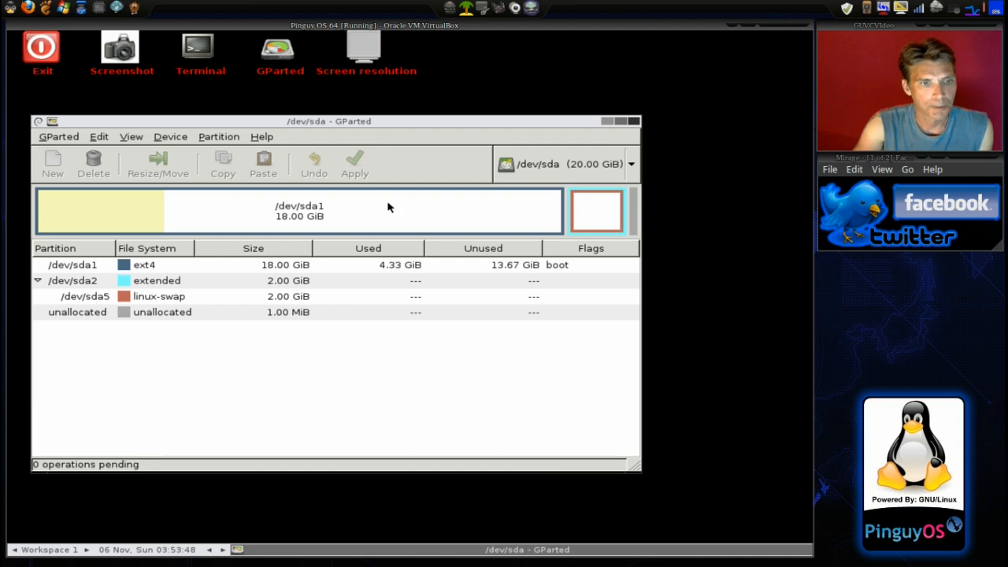
# Queue deleting /dev/sda1 and adding a new ext4 partition in the freed space
pyautogui.rightClick(299, 210)
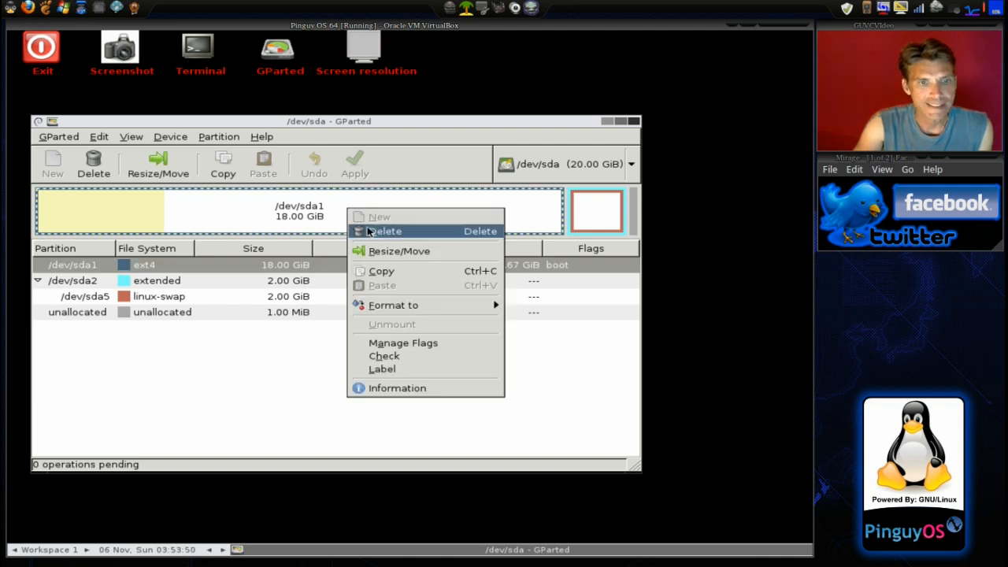
pyautogui.click(385, 231)
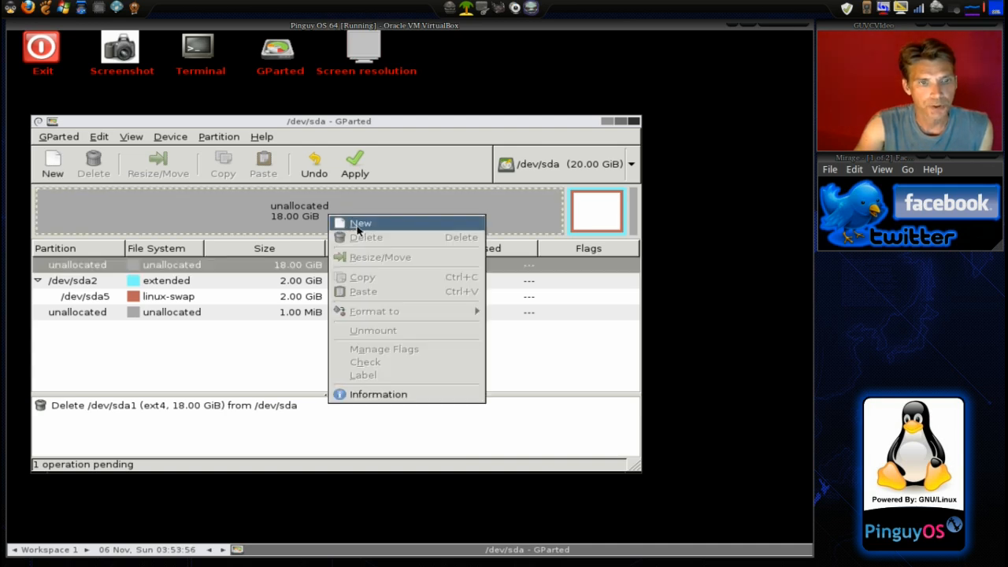
pyautogui.click(360, 222)
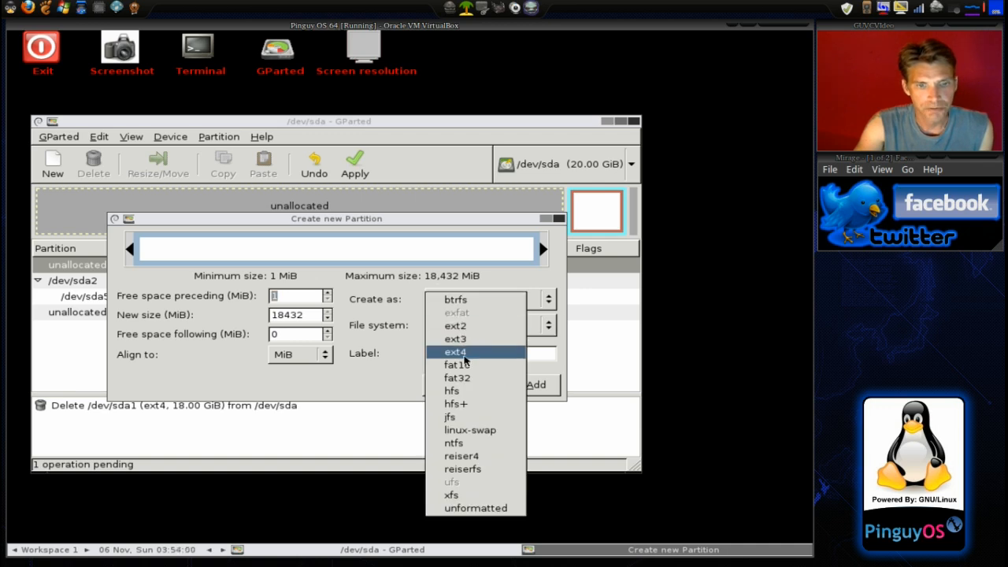
pyautogui.click(455, 351)
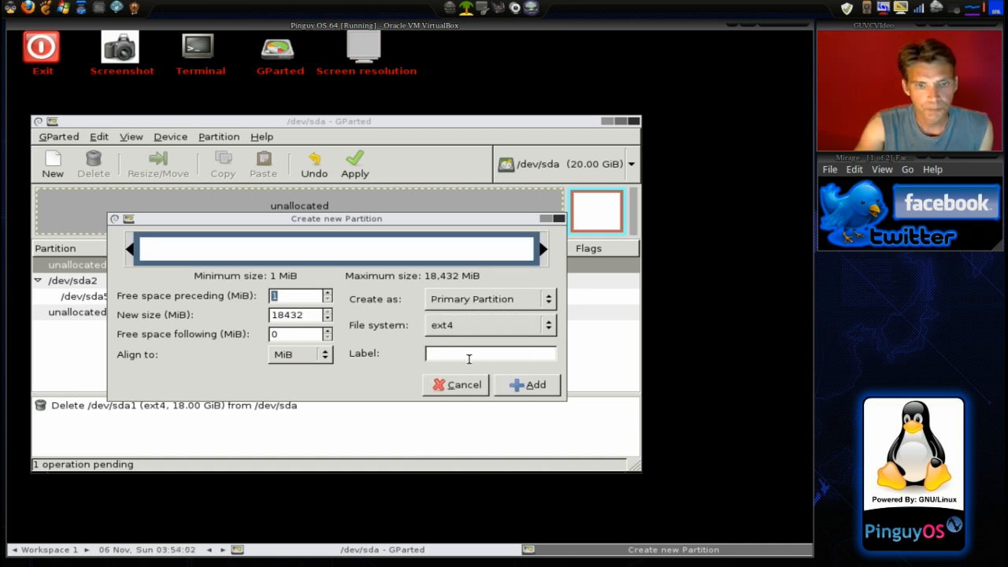
pyautogui.click(527, 384)
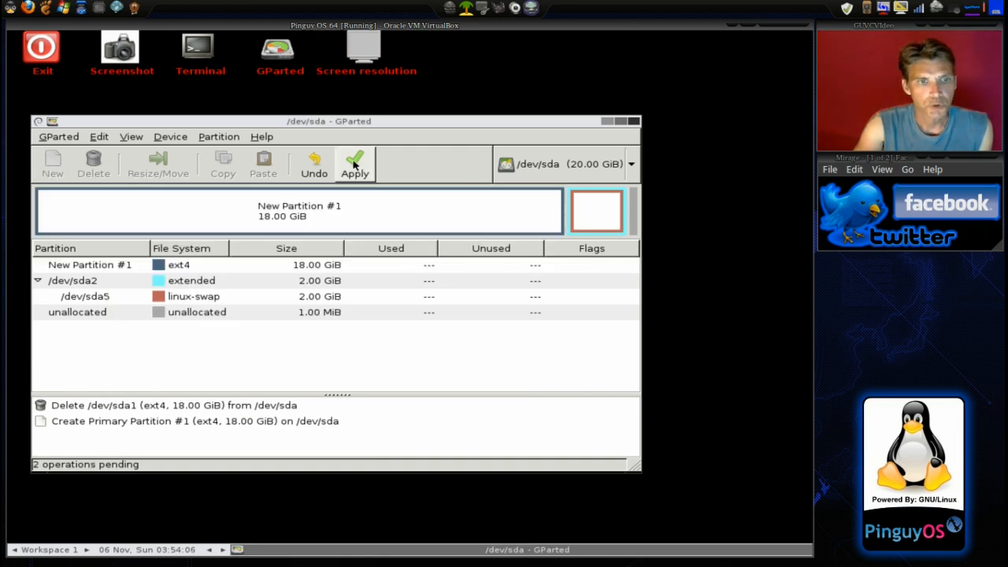
# Apply both pending operations, confirm, and close the completion report
pyautogui.click(354, 164)
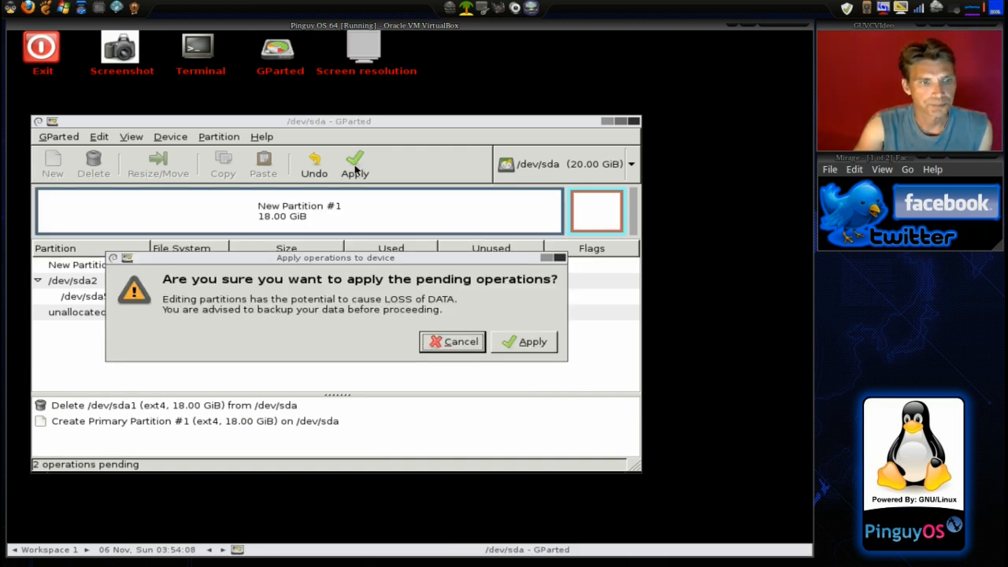
pyautogui.moveTo(536, 359)
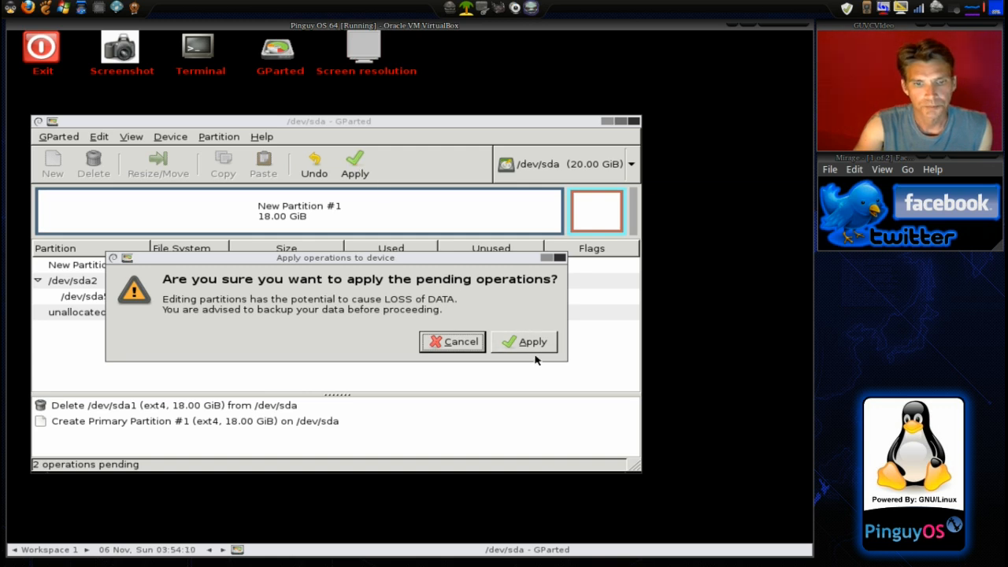
pyautogui.click(524, 341)
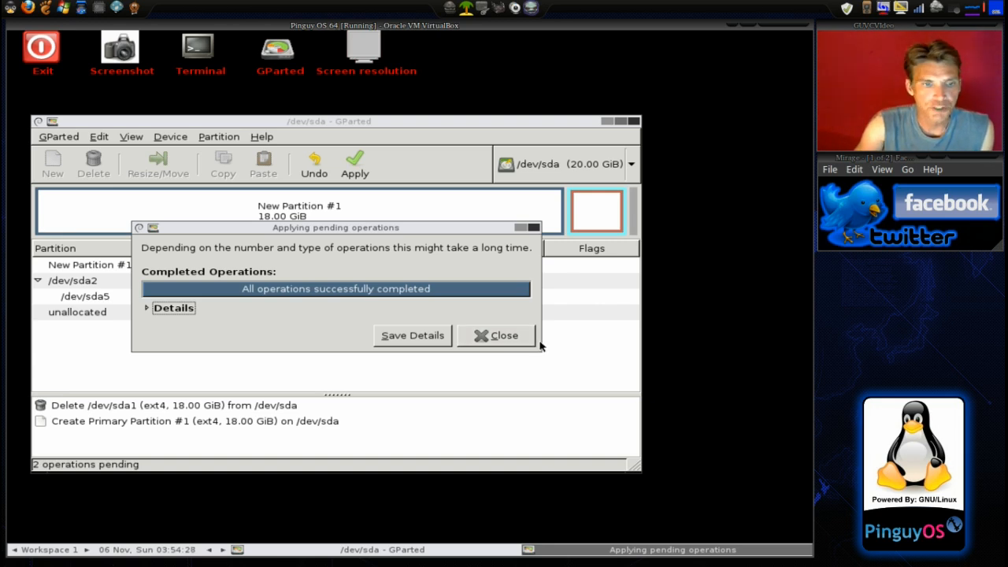
pyautogui.click(496, 335)
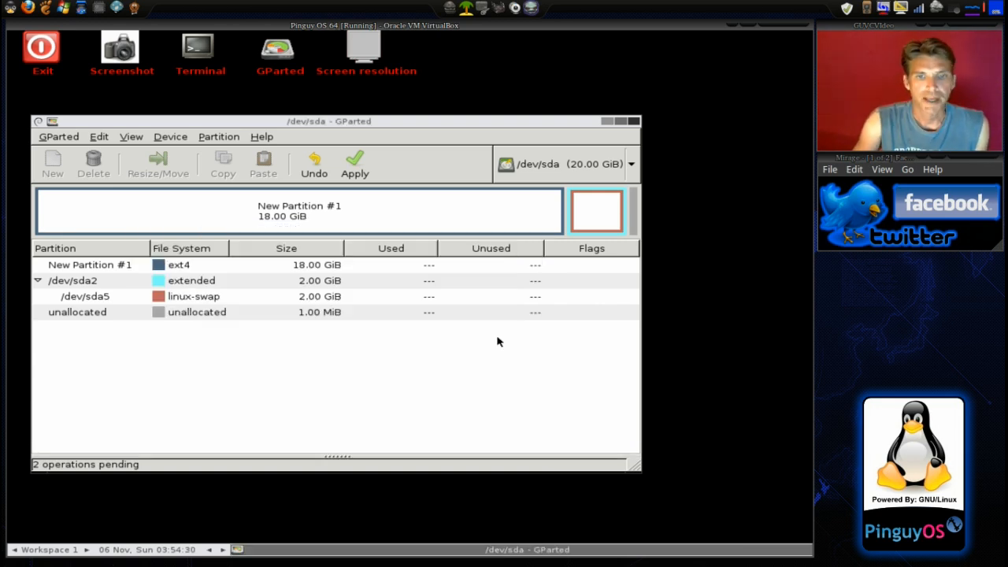
pyautogui.click(355, 165)
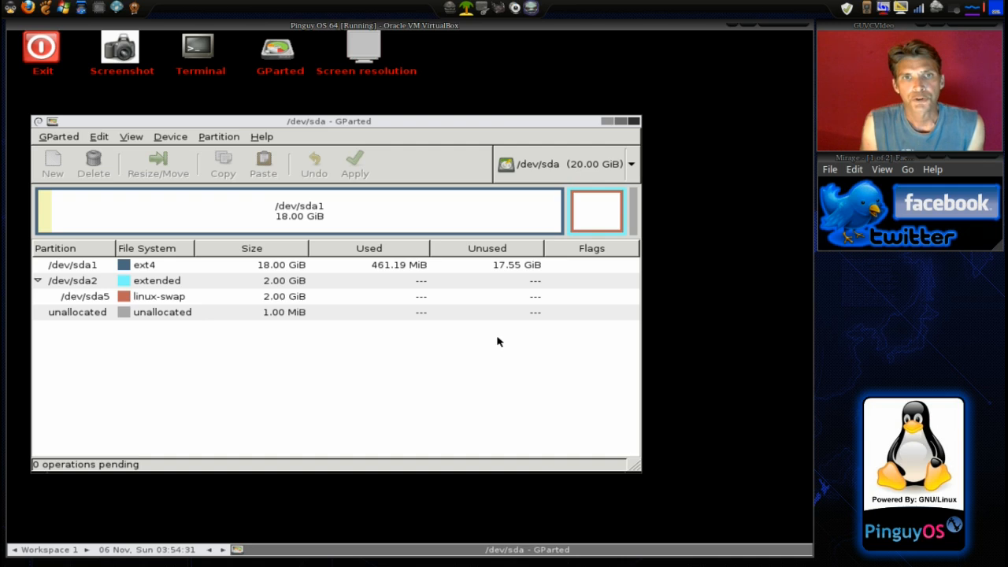